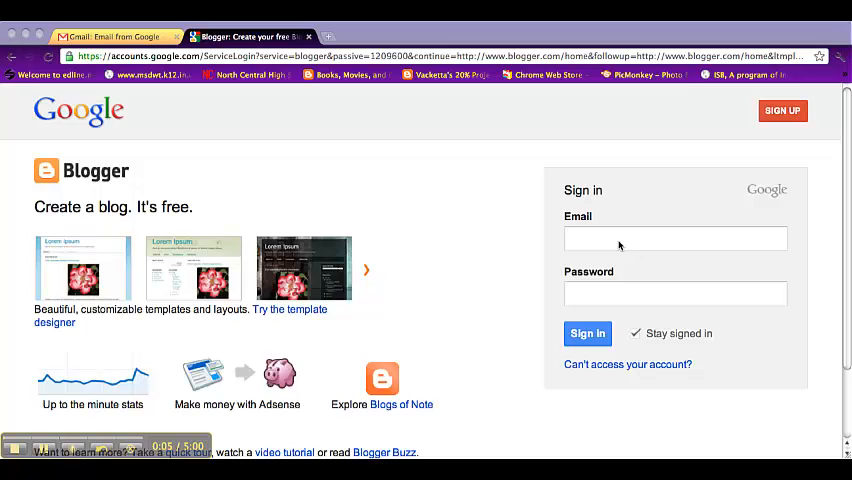
Step: Enter the Google account email and password and sign in to Blogger
click(675, 238)
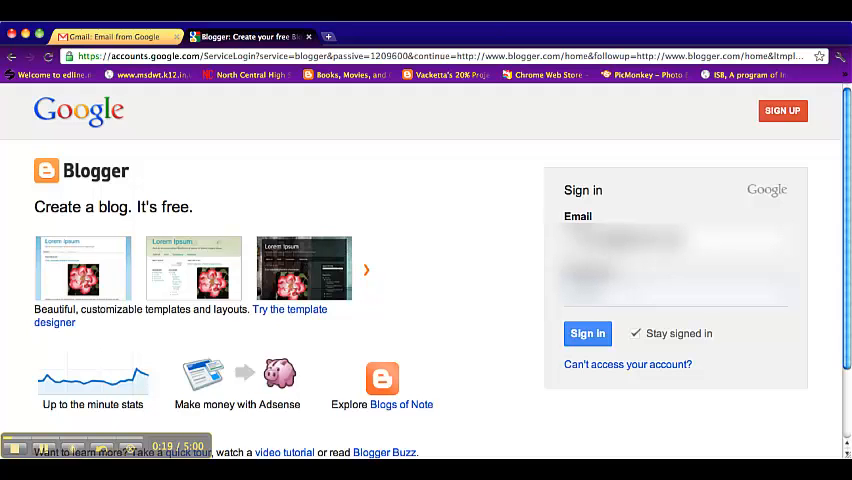
click(587, 333)
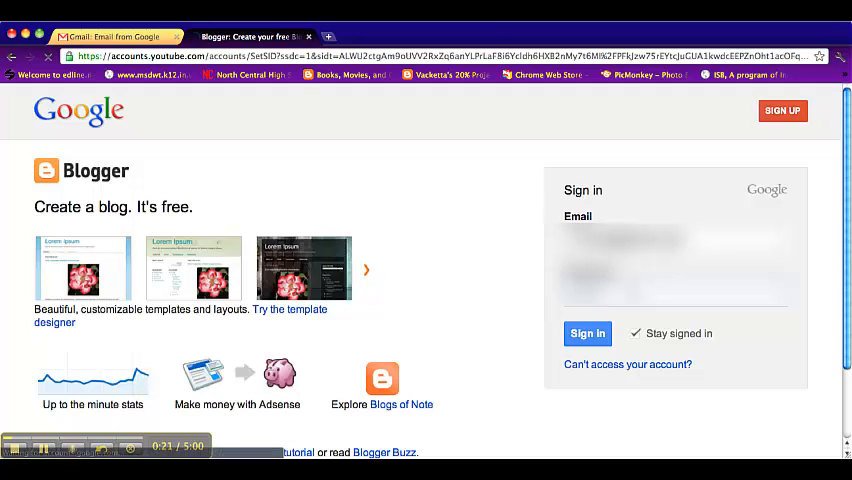
Step: Expand the reading list of followed blogs on the loaded Blogger dashboard
click(587, 333)
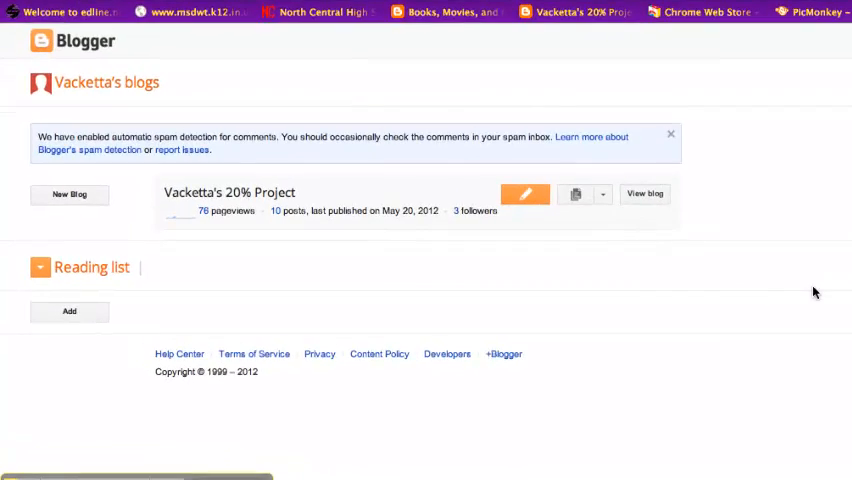
click(40, 267)
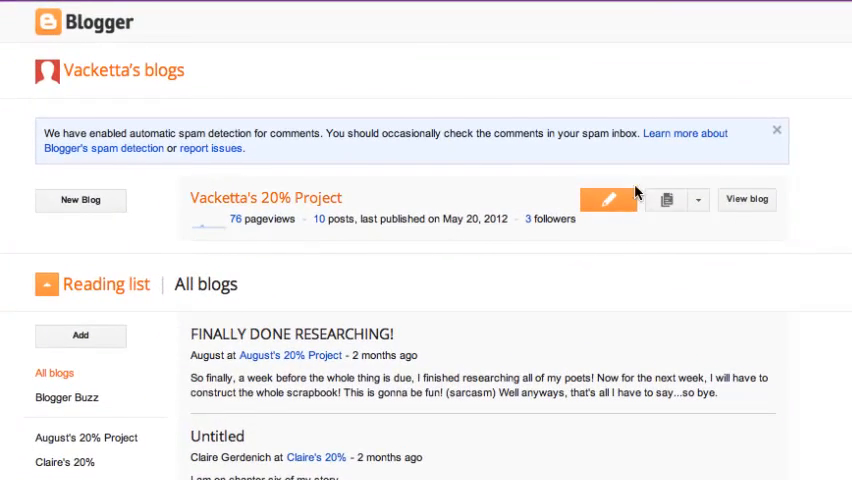
mouse_move(155, 195)
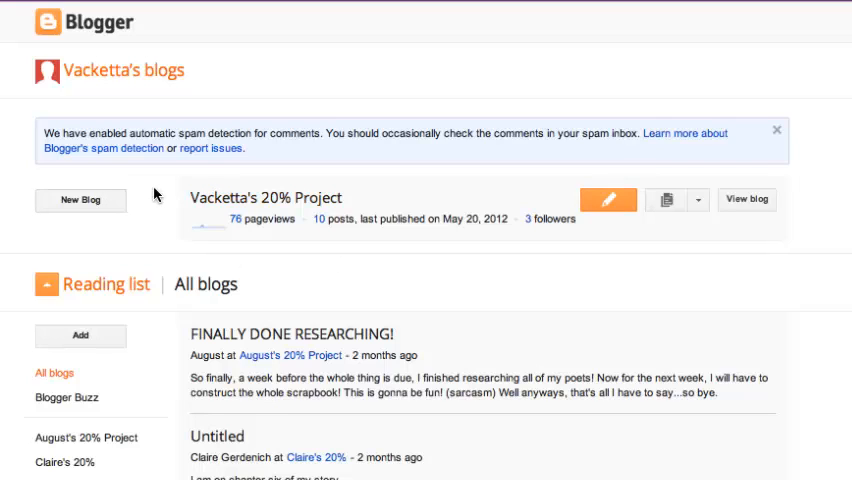
mouse_move(77, 250)
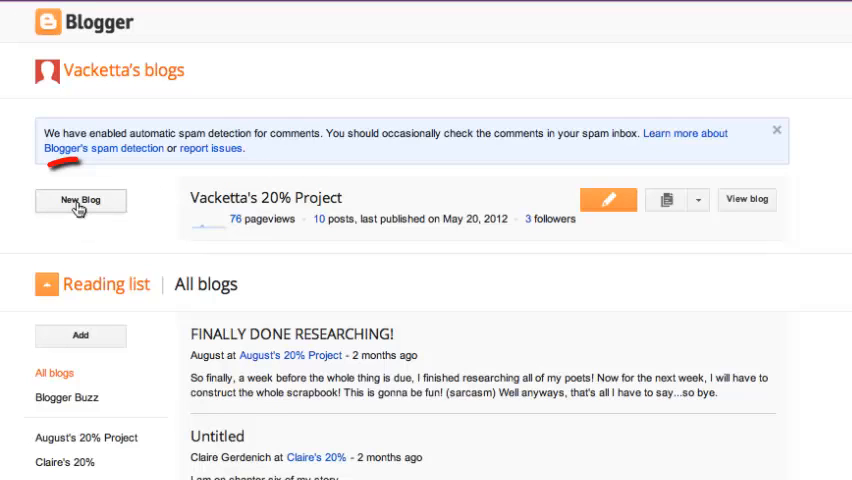
Step: Start a new blog titled 'Vacketta's Trip to Italy'
click(80, 200)
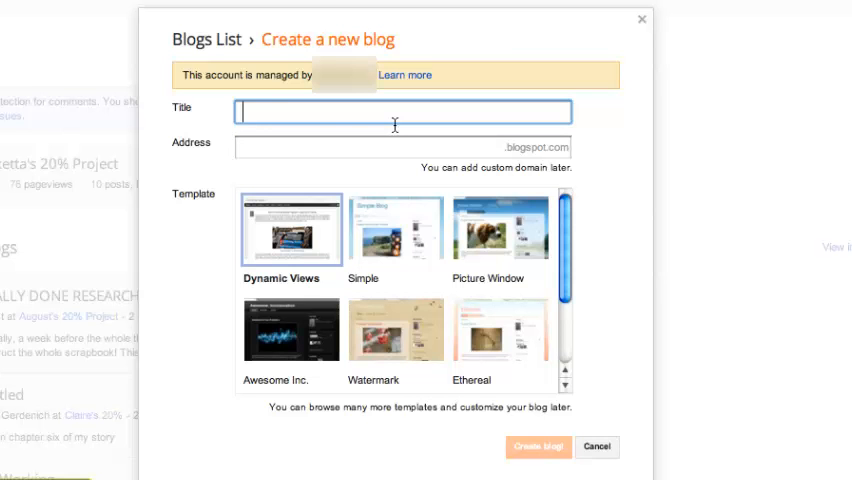
text(Va)
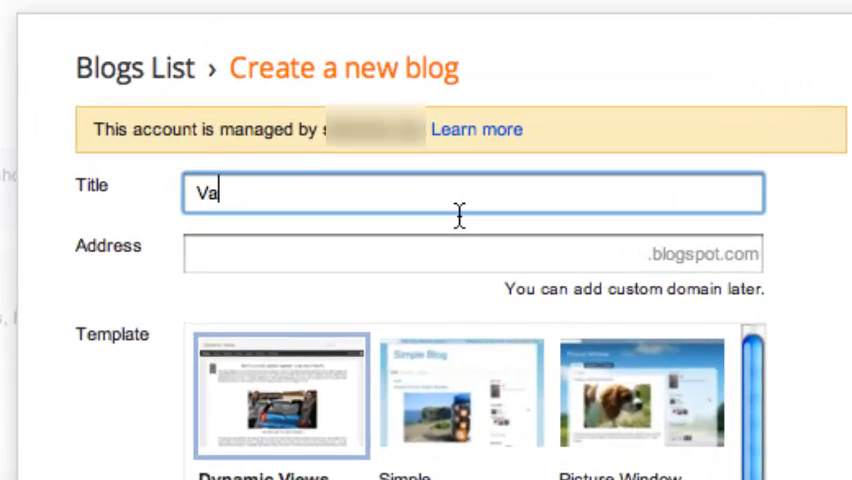
text(cketta)
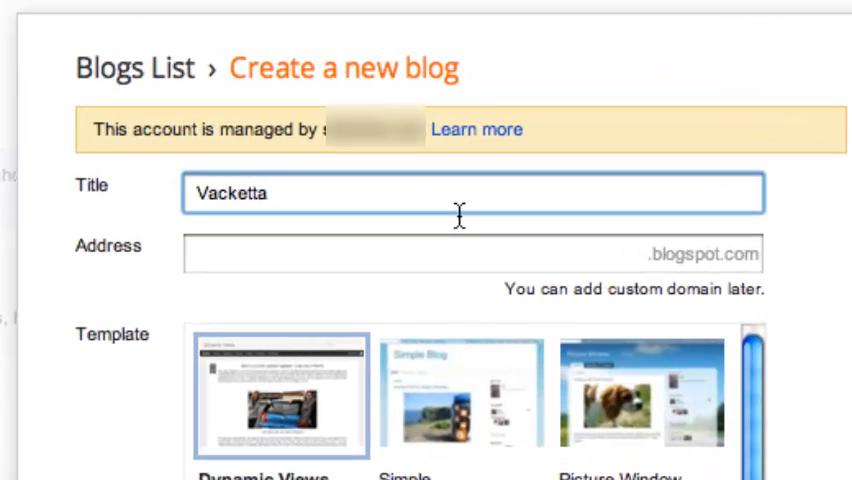
text('s T)
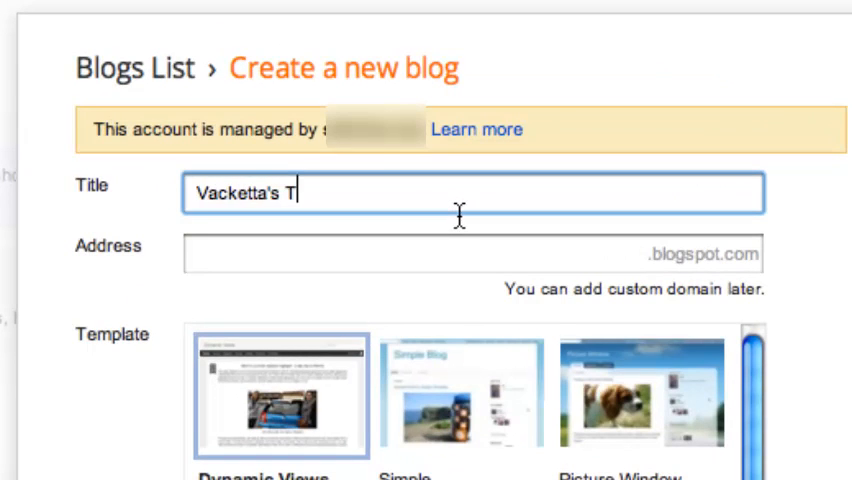
text(rip to)
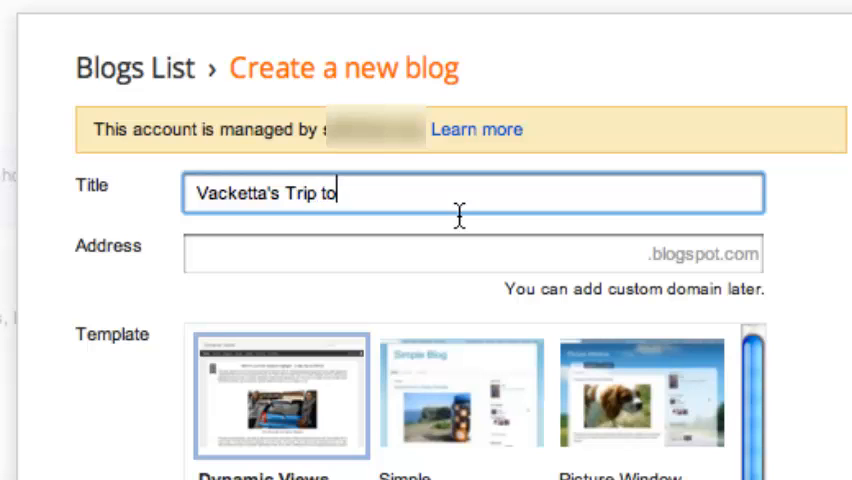
text(Italy)
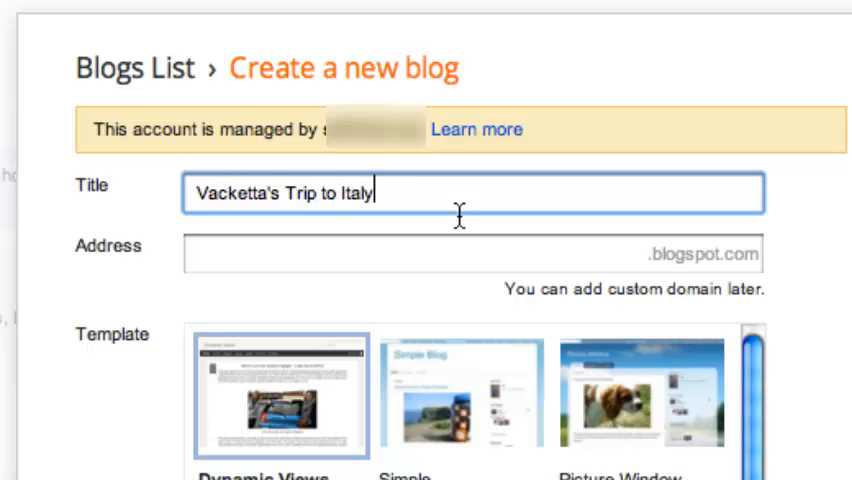
Step: Set the blog address to 'vackettastriptoitaly' after 'triptoitaly' proves unavailable
click(400, 253)
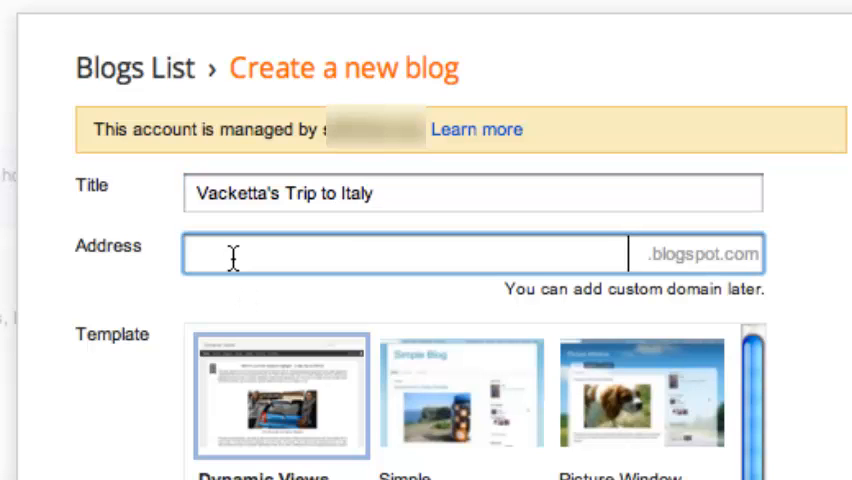
text(tripto)
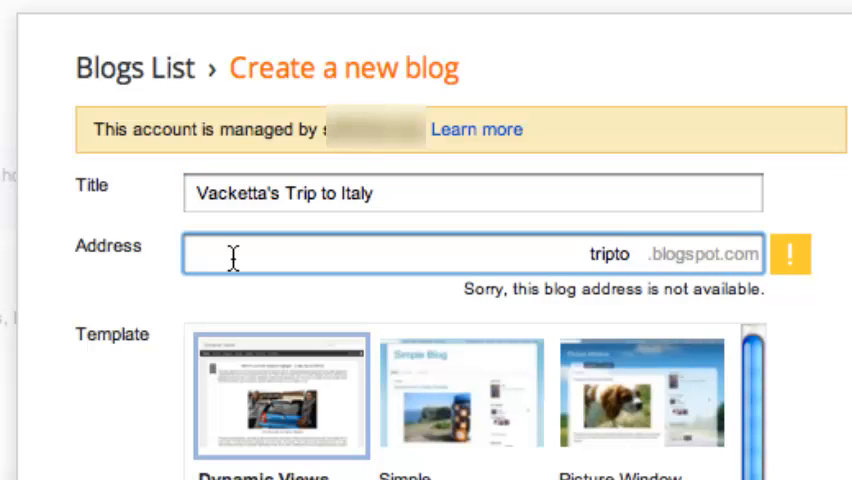
text(italy)
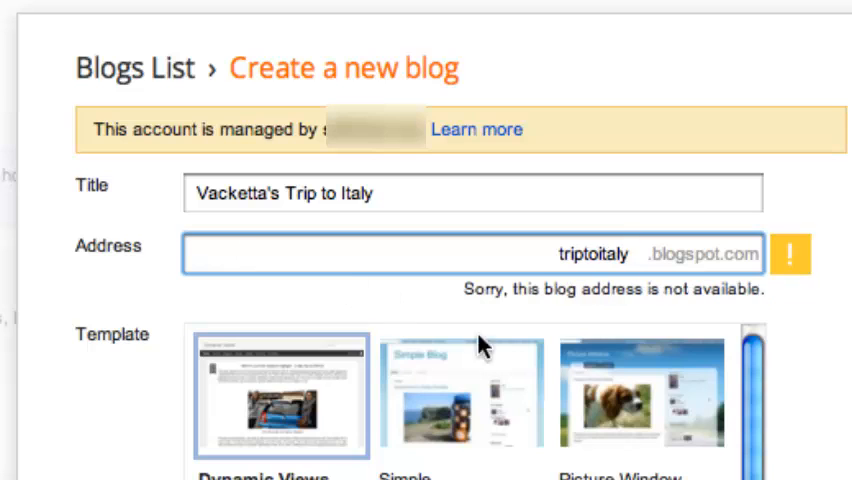
mouse_move(663, 300)
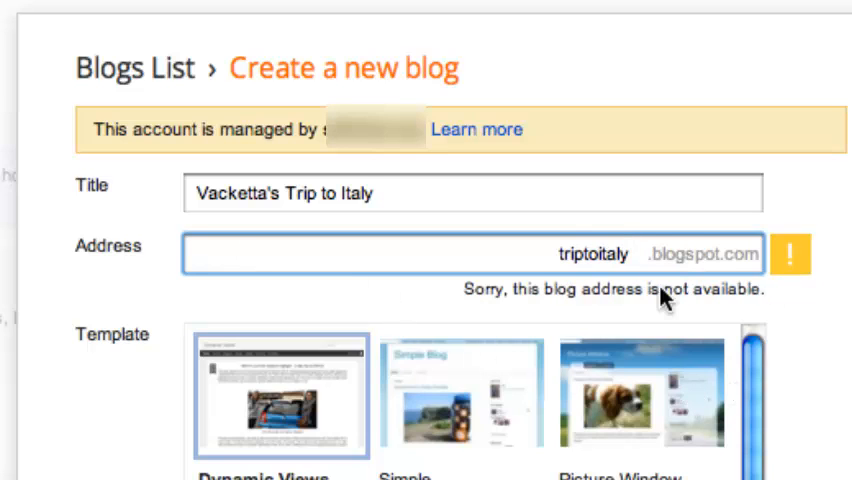
key(BackSpace)
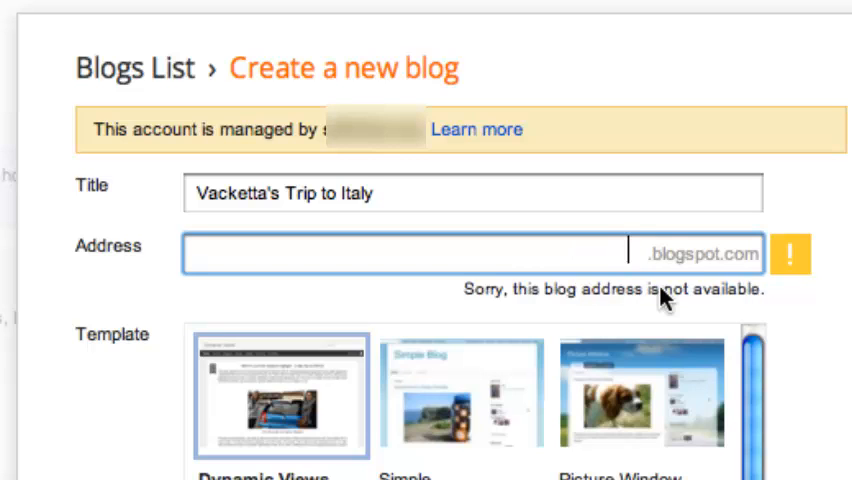
text(vacketta)
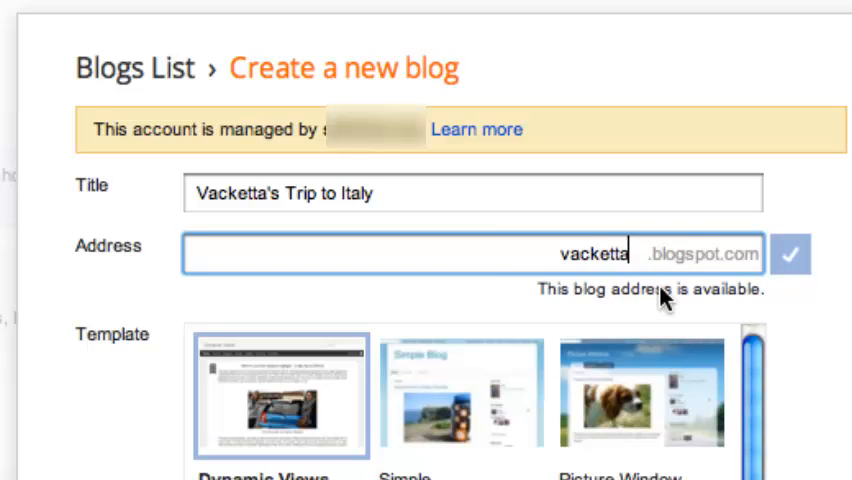
text(str)
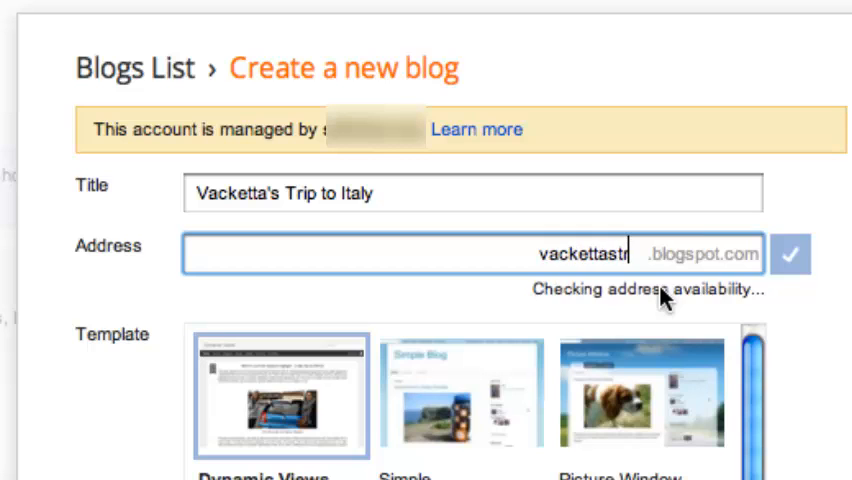
text(iptoitaly)
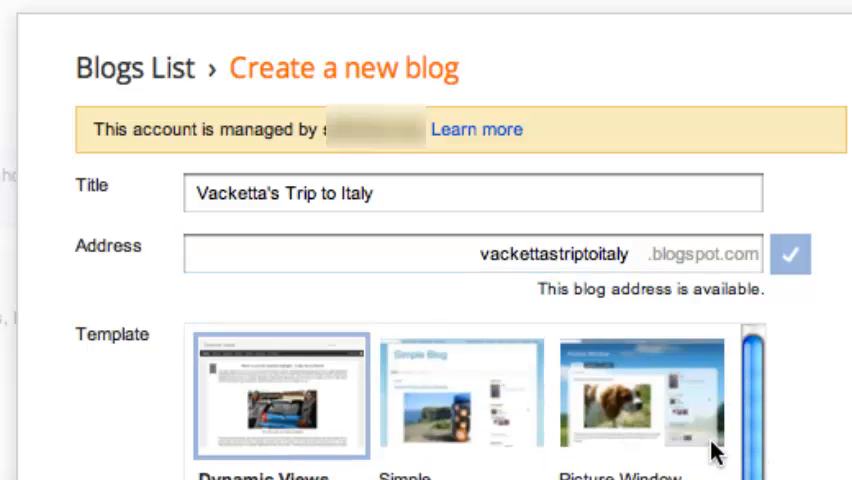
Step: Choose the Simple template and create the blog
scroll(down, 3)
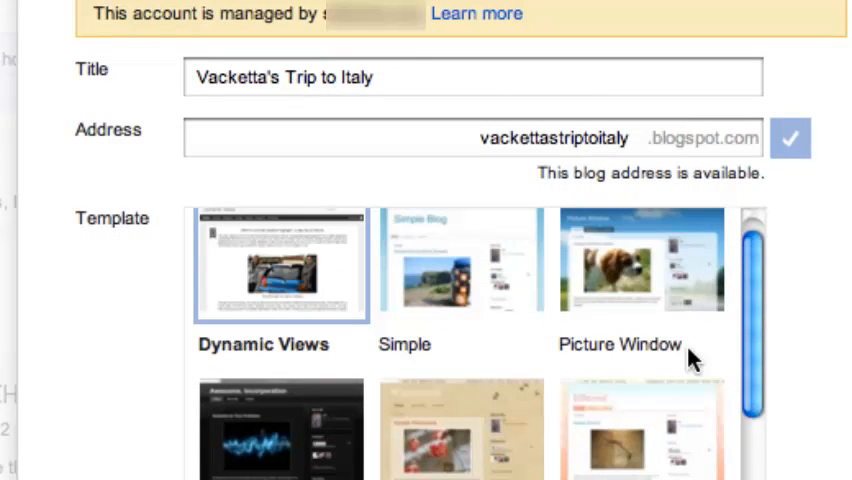
click(461, 258)
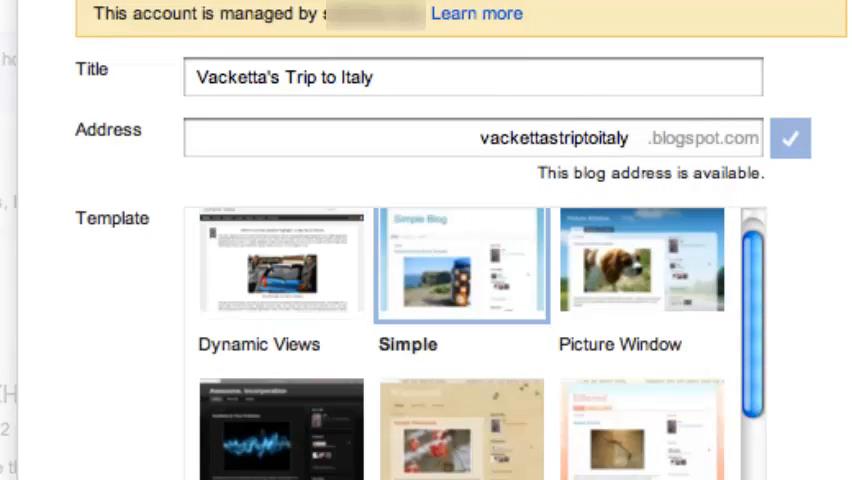
scroll(down, 3)
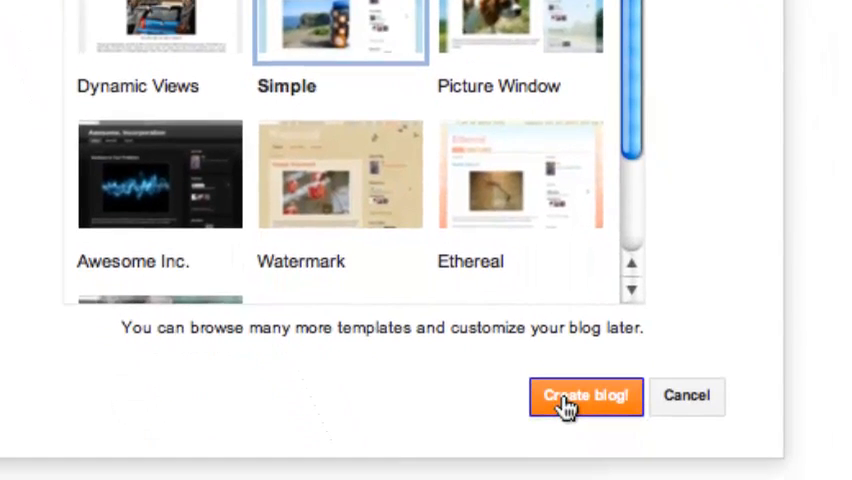
click(585, 396)
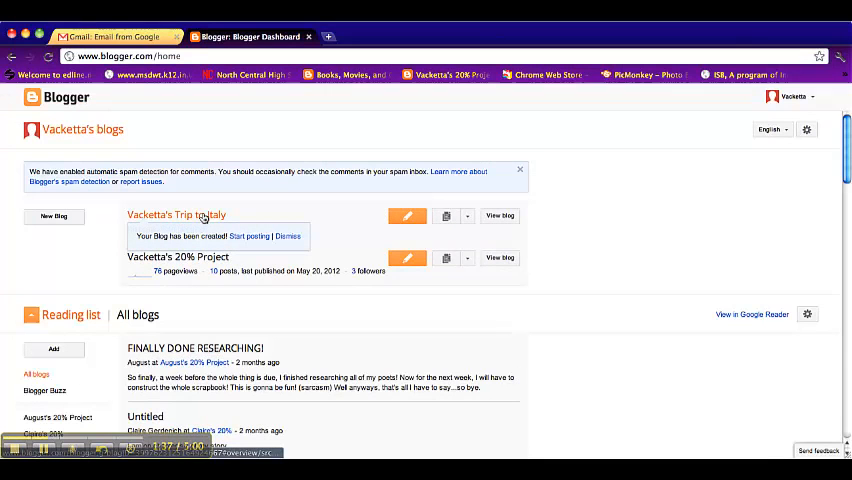
Step: Open the 'Vacketta's Trip to Italy' blog from the dashboard list
click(176, 214)
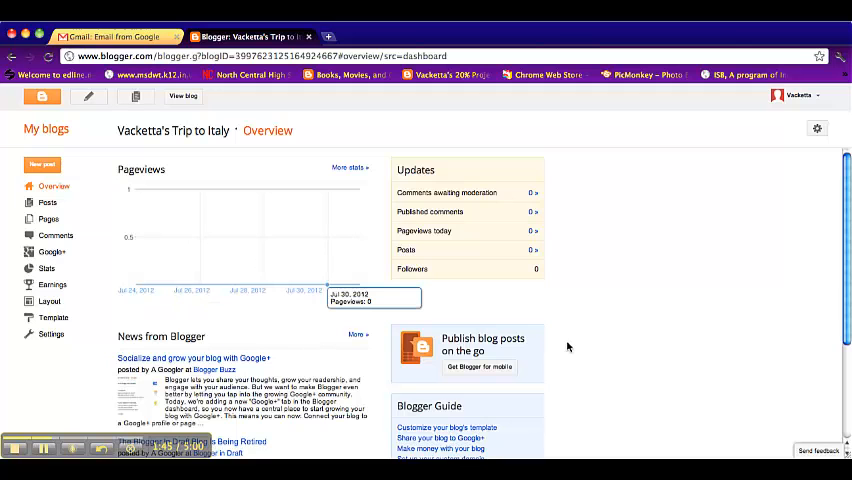
mouse_move(298, 312)
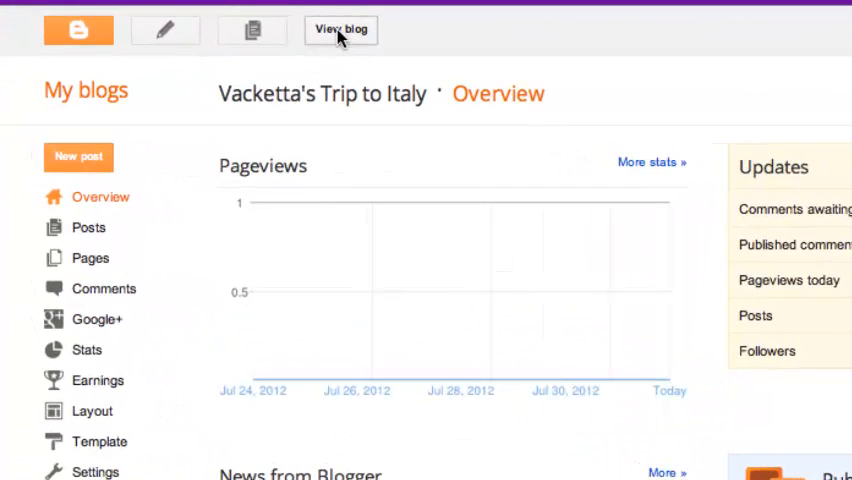
Step: View the live, still-empty blog in its Simple template
click(341, 28)
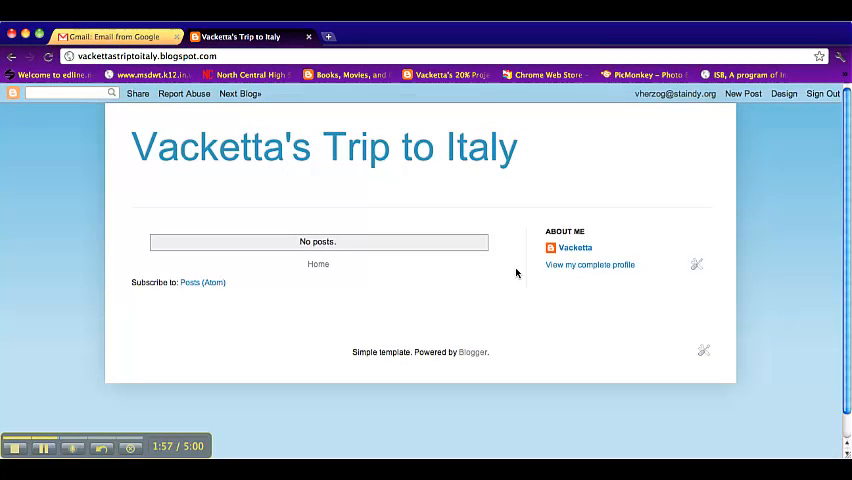
mouse_move(758, 108)
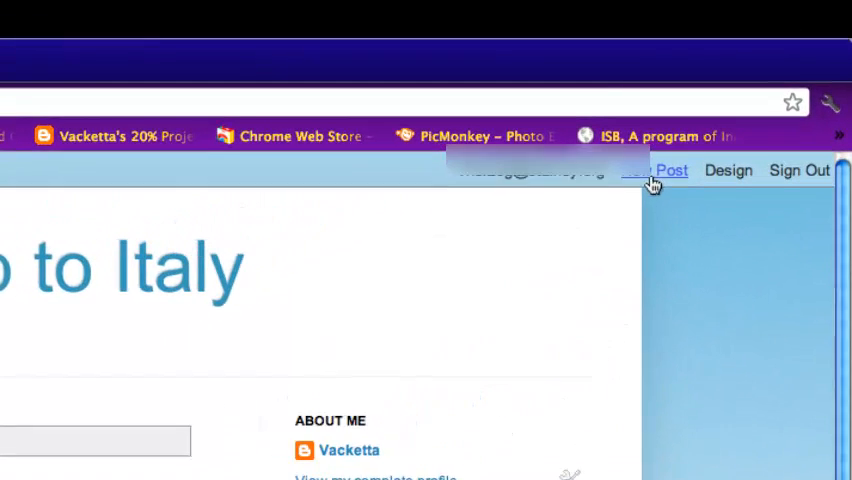
Step: Write post 'My Flight to Italy' with body 'The flight was long and I didn't really enjoy it.'
click(672, 170)
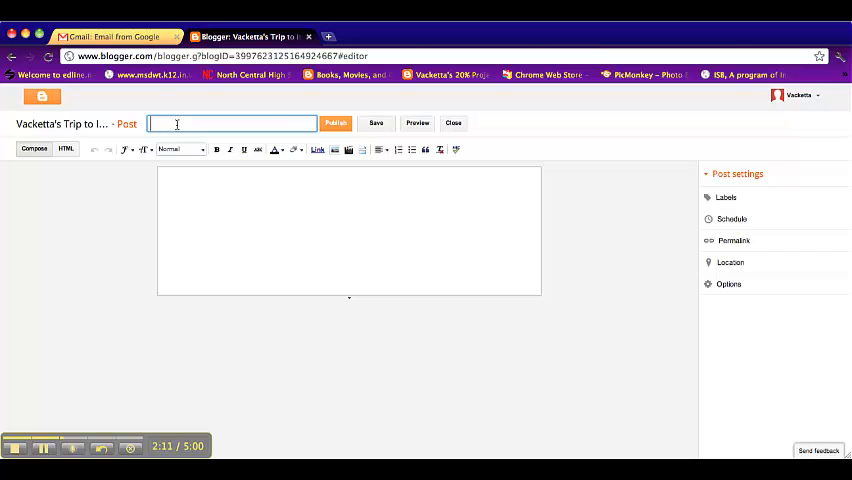
text(My F)
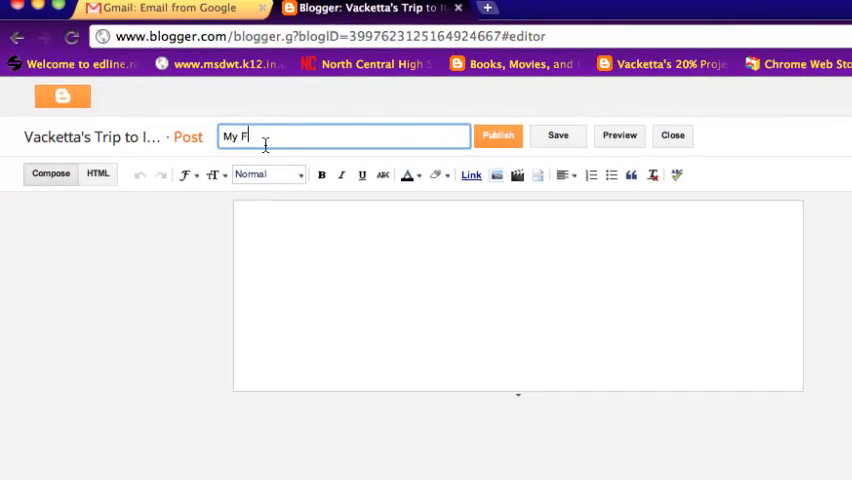
text(L)
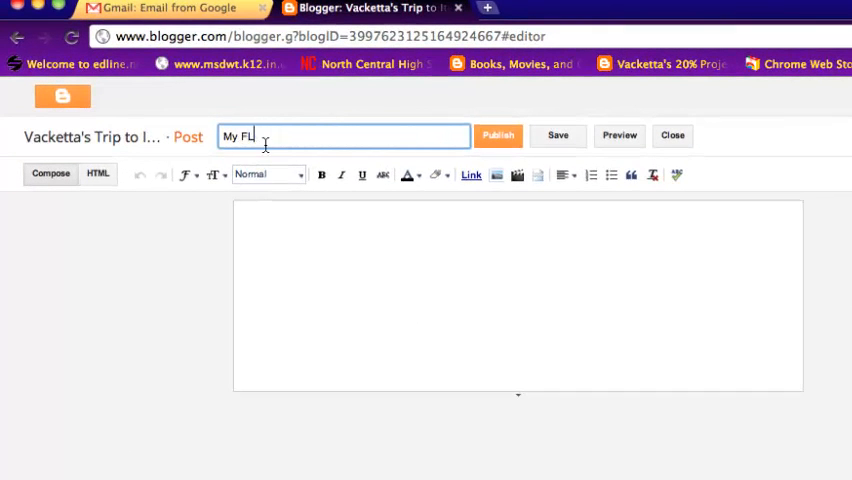
text(ight)
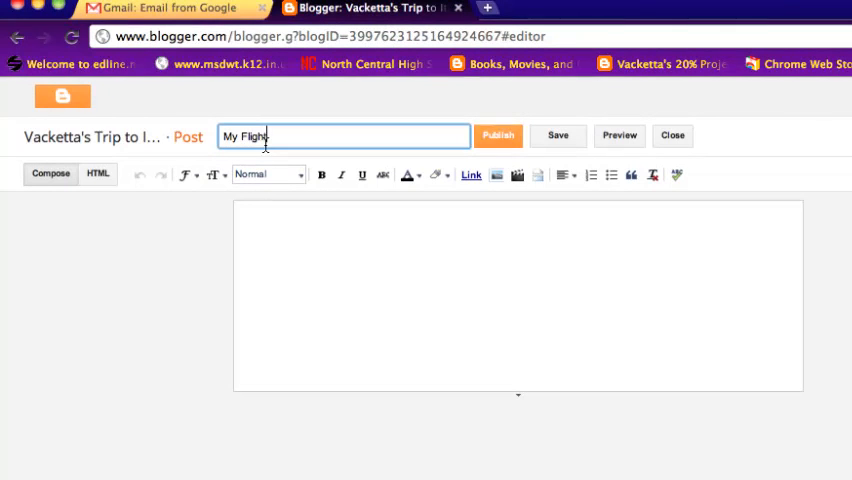
text(to Italy)
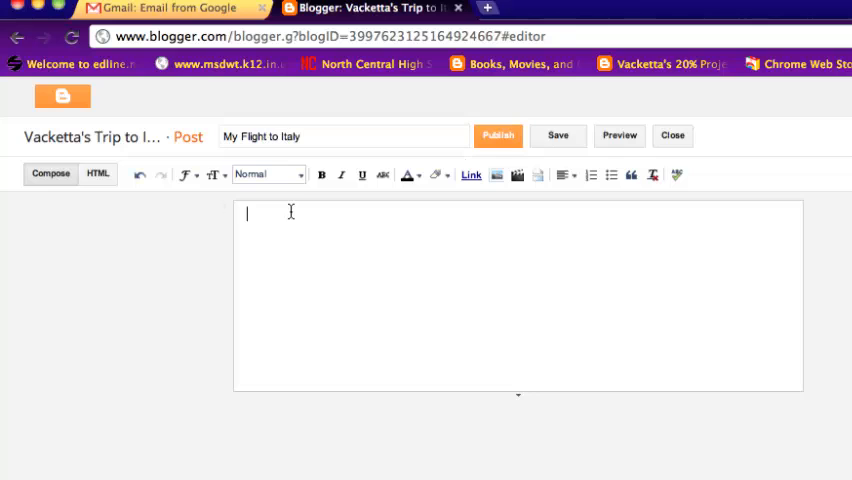
text(The flight was long)
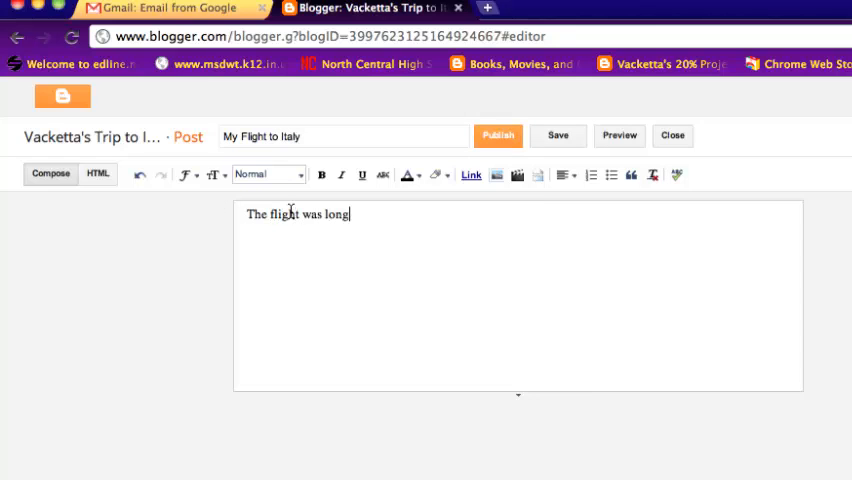
text(and I didn)
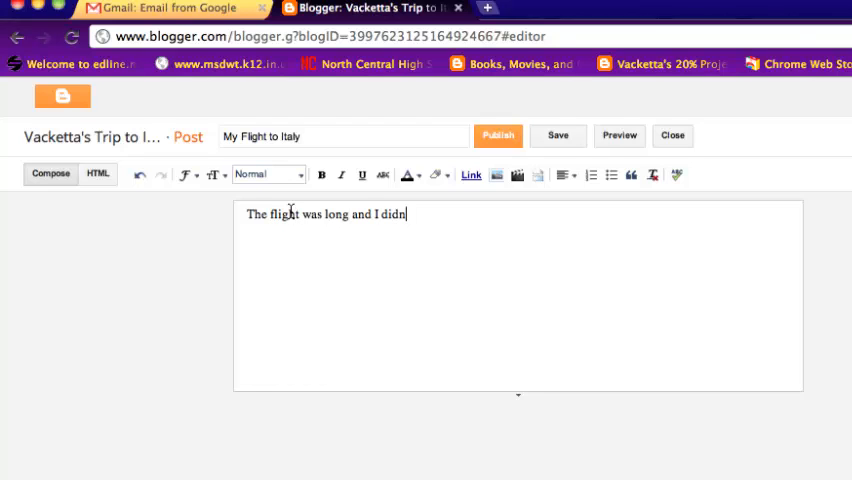
text('t really)
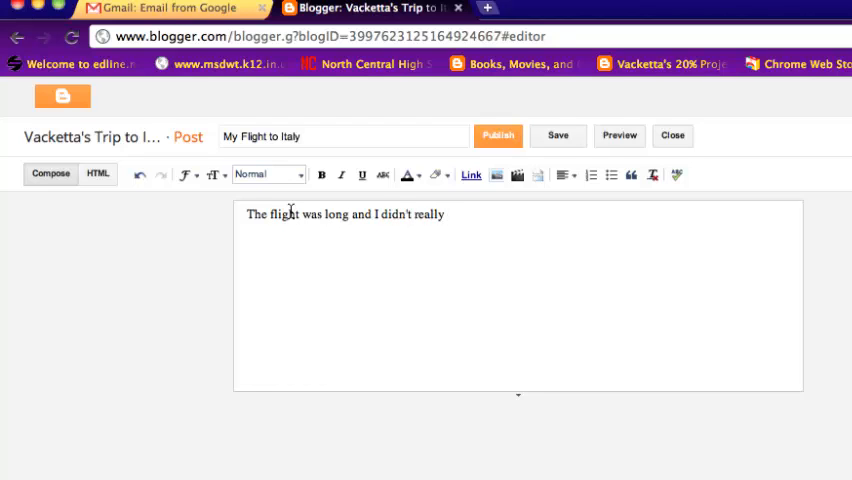
text(enjoy it.)
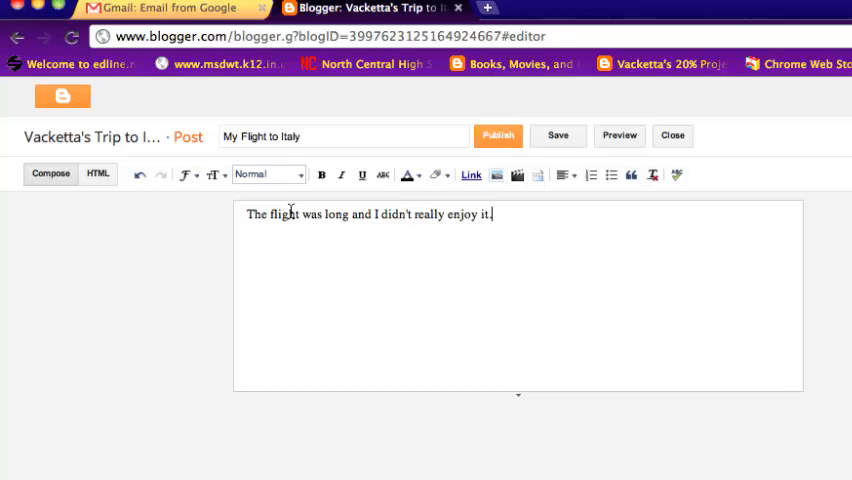
mouse_move(498, 135)
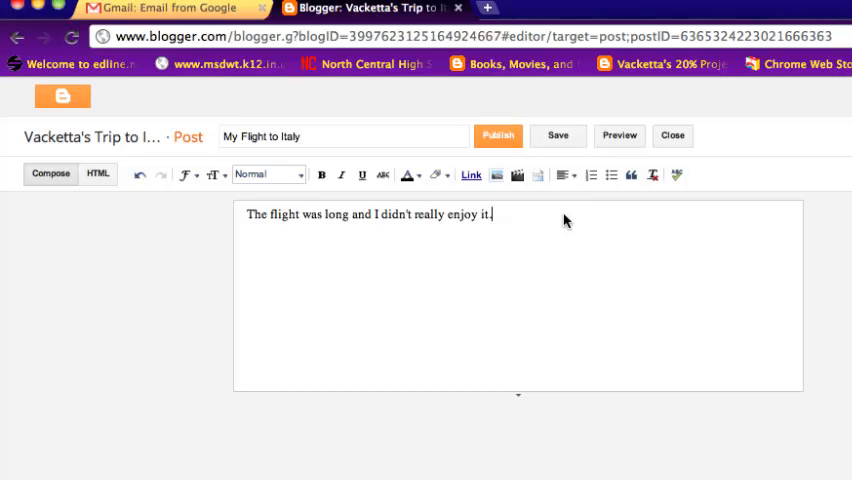
mouse_move(557, 135)
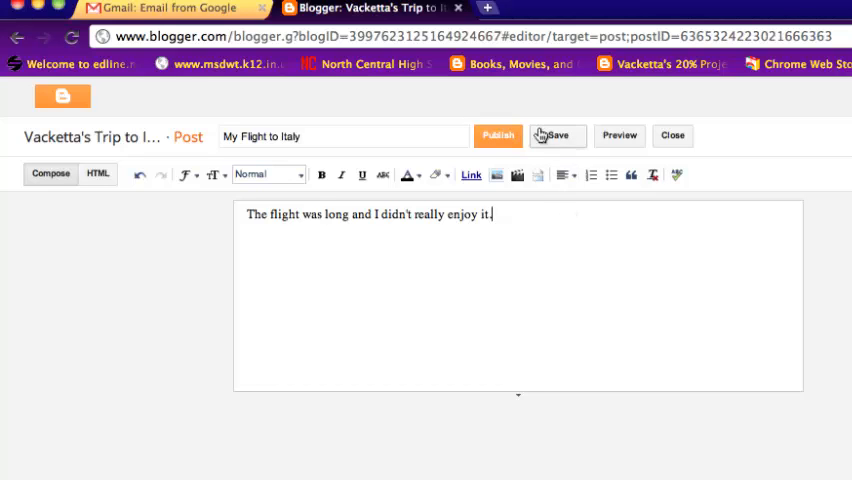
Step: Save and publish 'My Flight to Italy', then view it on the live blog
click(498, 135)
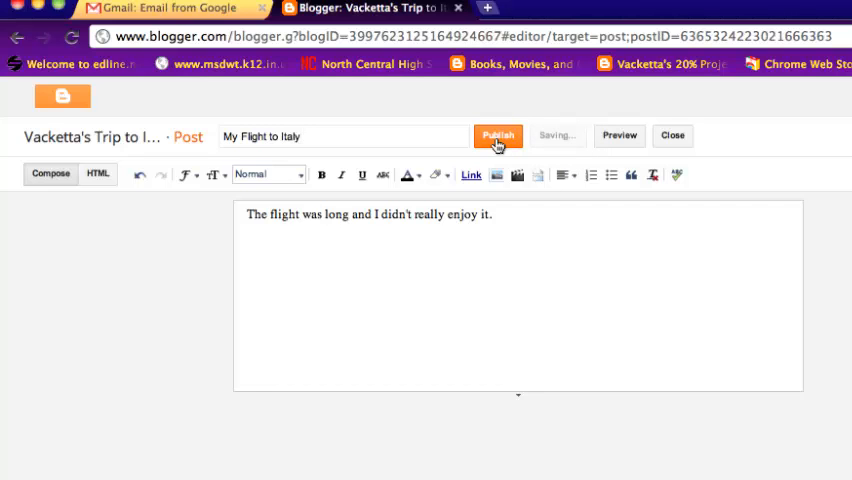
click(497, 135)
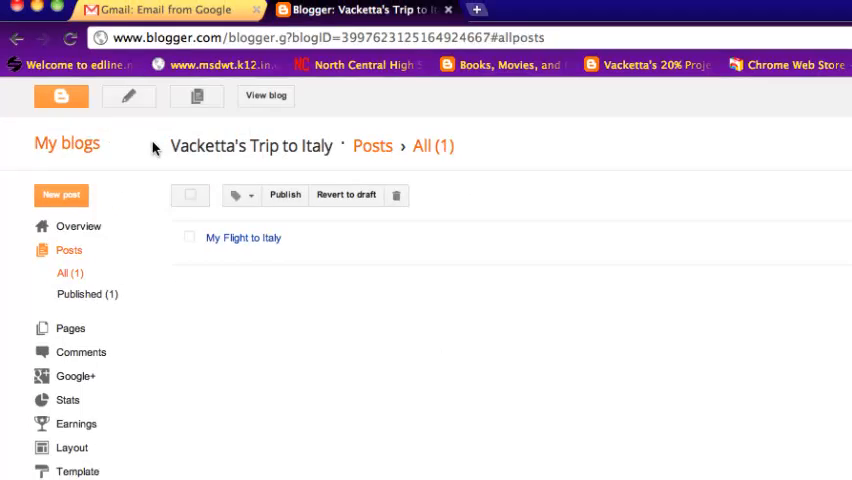
click(265, 96)
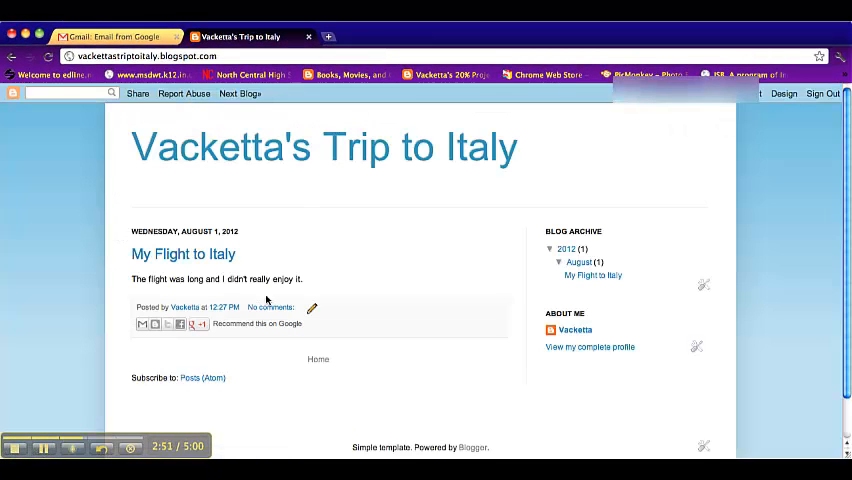
mouse_move(805, 167)
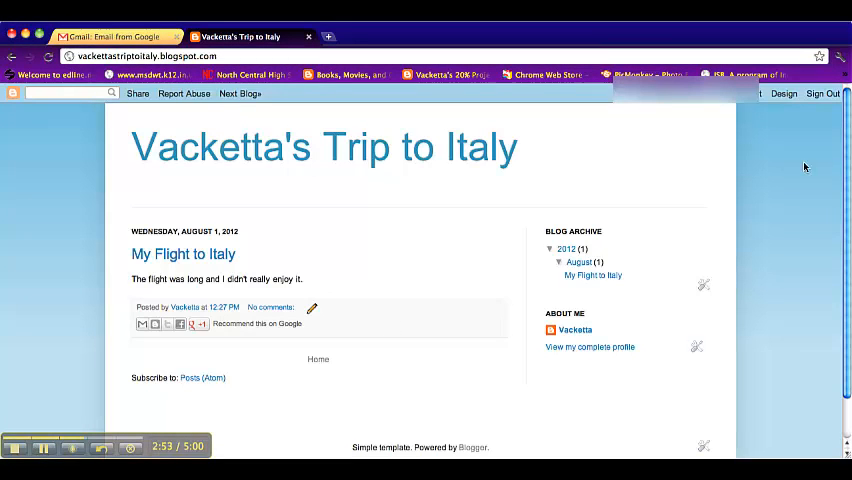
mouse_move(728, 144)
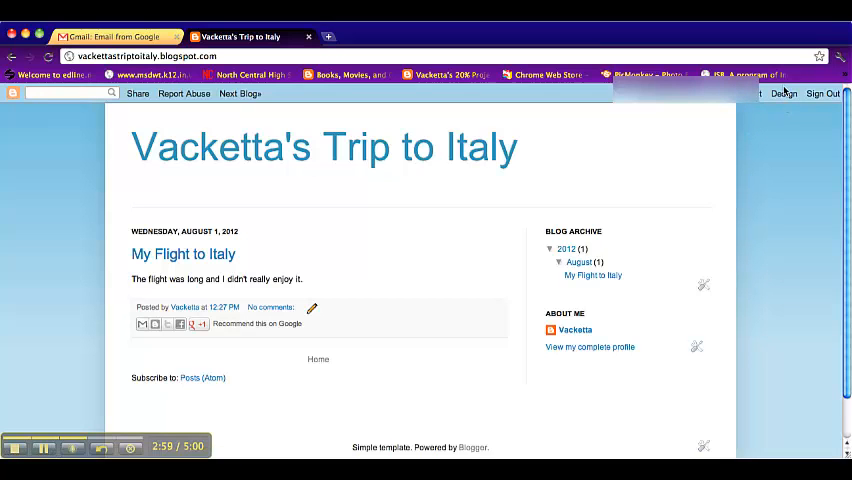
Step: Open Design templates and browse Dynamic Views, Simple, Watermark, Ethereal and Travel designs
click(783, 93)
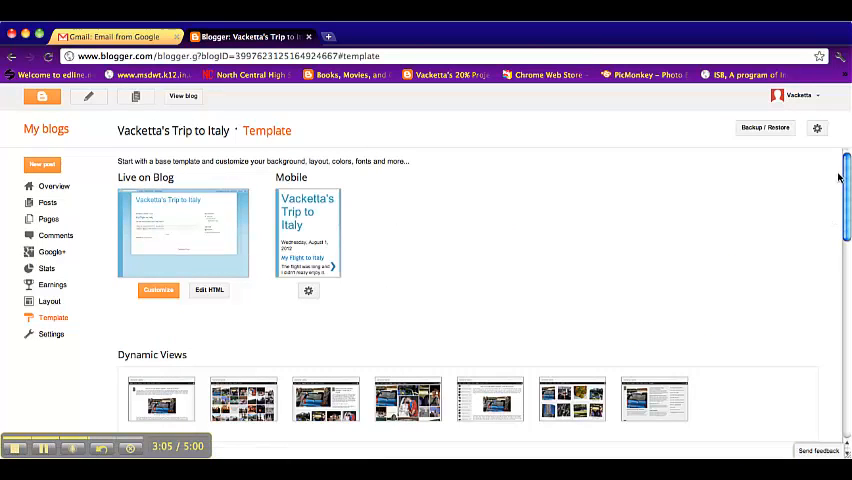
scroll(down, 3)
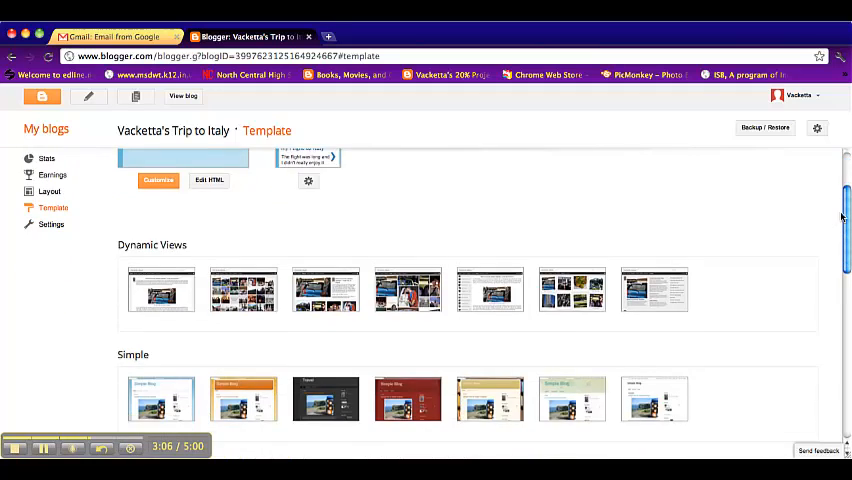
scroll(down, 3)
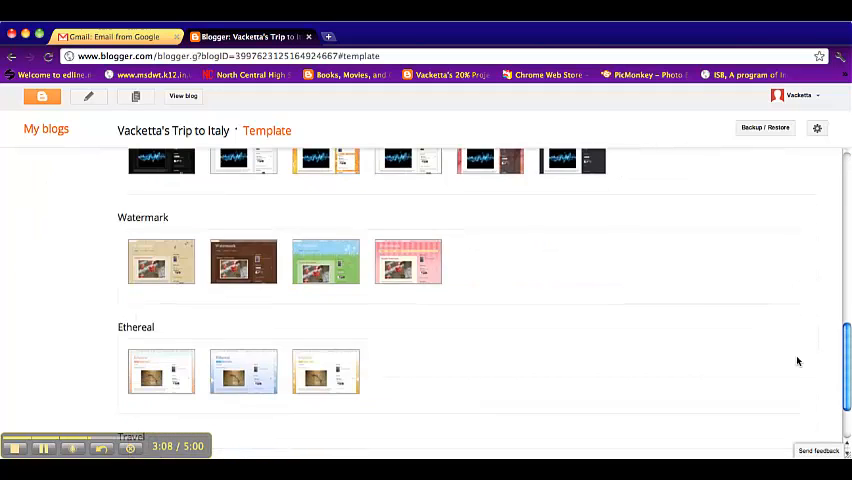
scroll(down, 3)
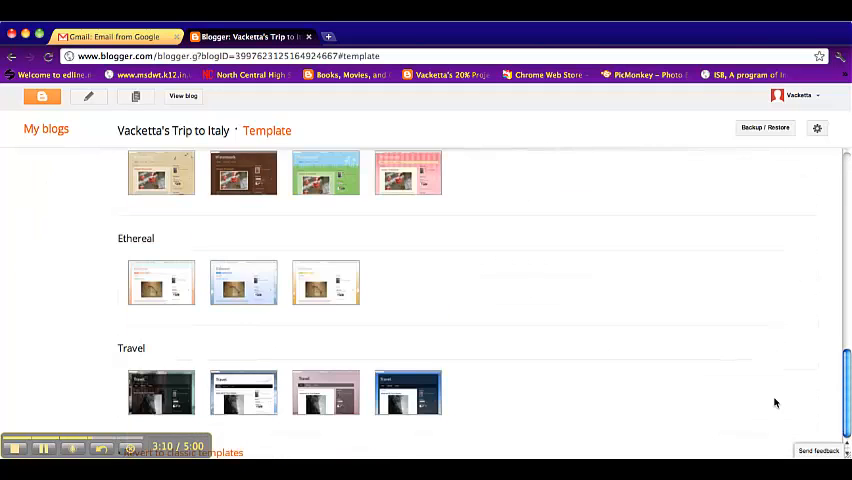
scroll(up, 3)
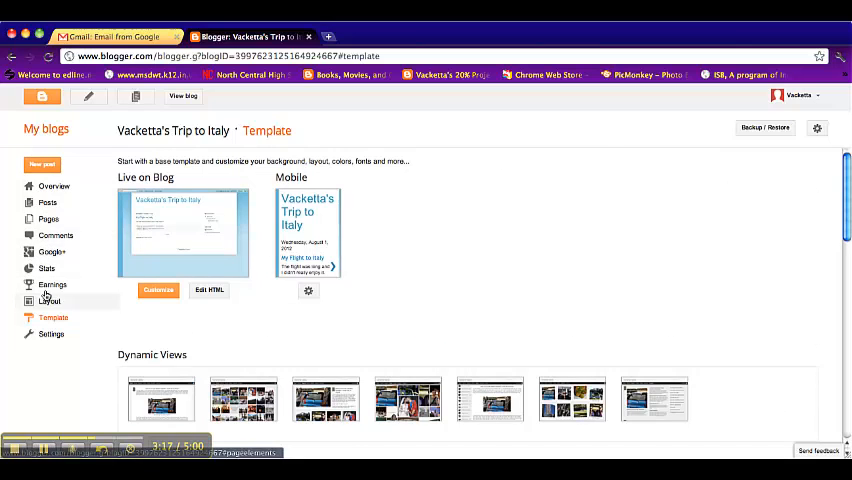
Step: Check the Overview, Posts and Stats pages, then open the Layout gadget page
click(53, 186)
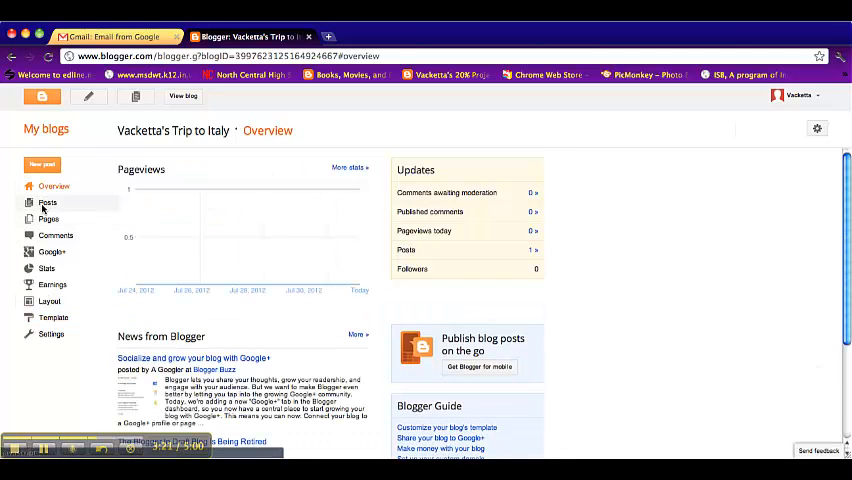
click(47, 202)
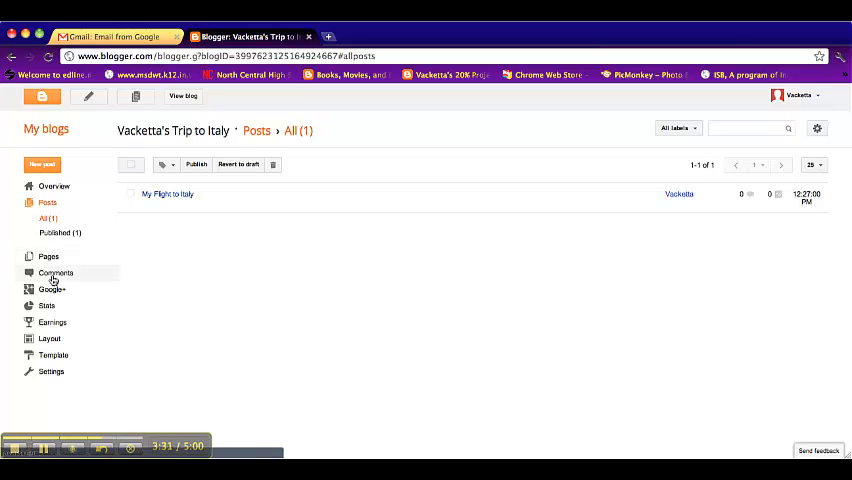
click(46, 305)
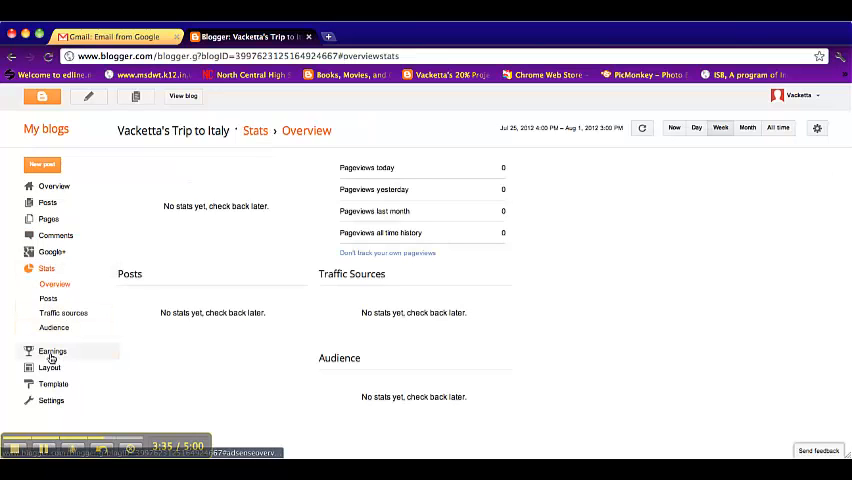
click(49, 367)
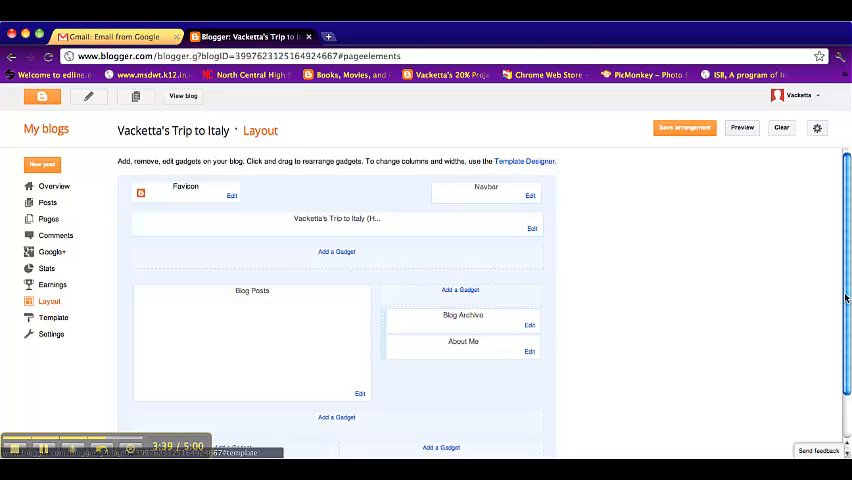
scroll(down, 3)
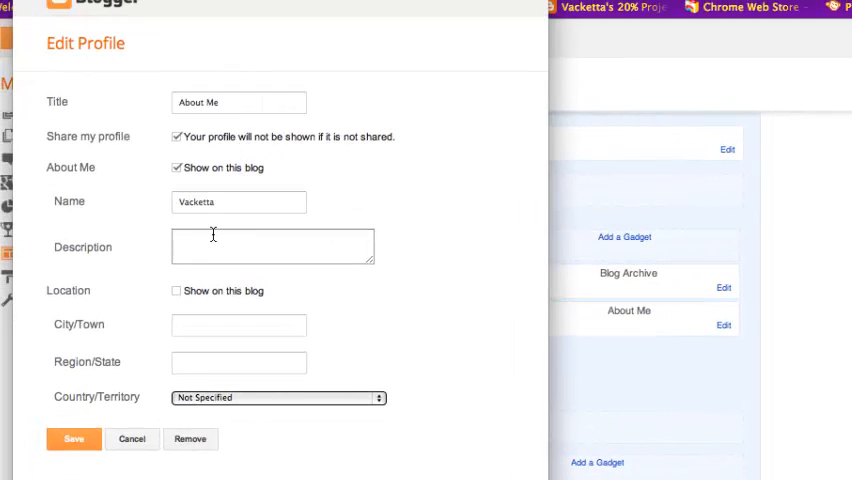
mouse_move(127, 168)
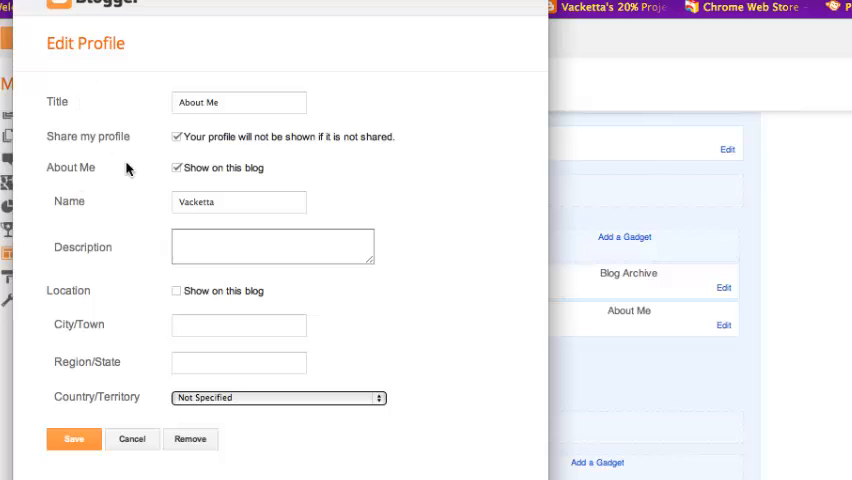
click(132, 439)
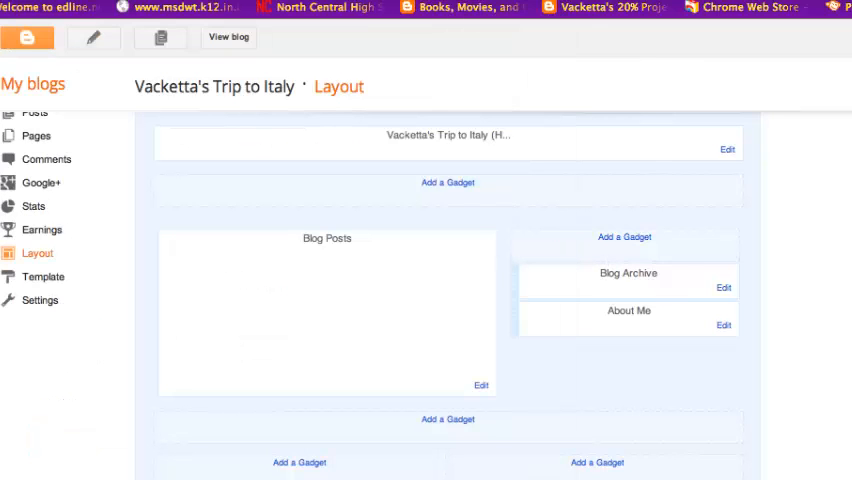
mouse_move(692, 285)
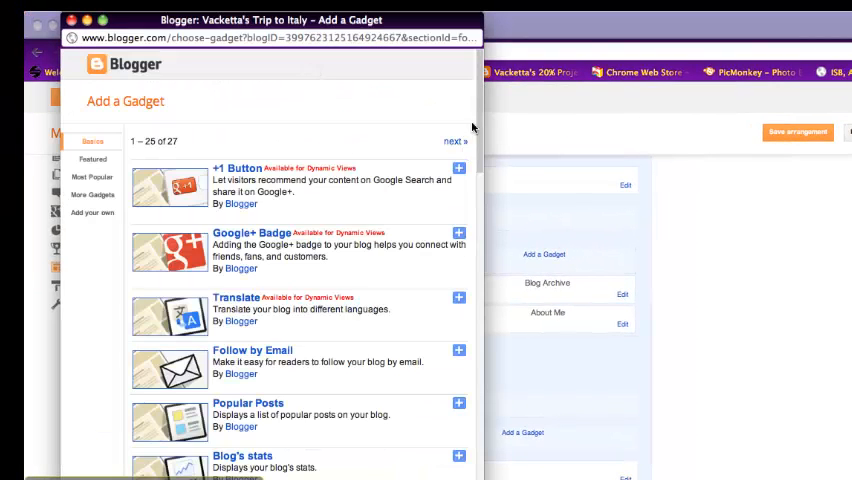
Step: Add a Total Pageviews Blog's stats gadget with the flip-counter style and save it
scroll(down, 3)
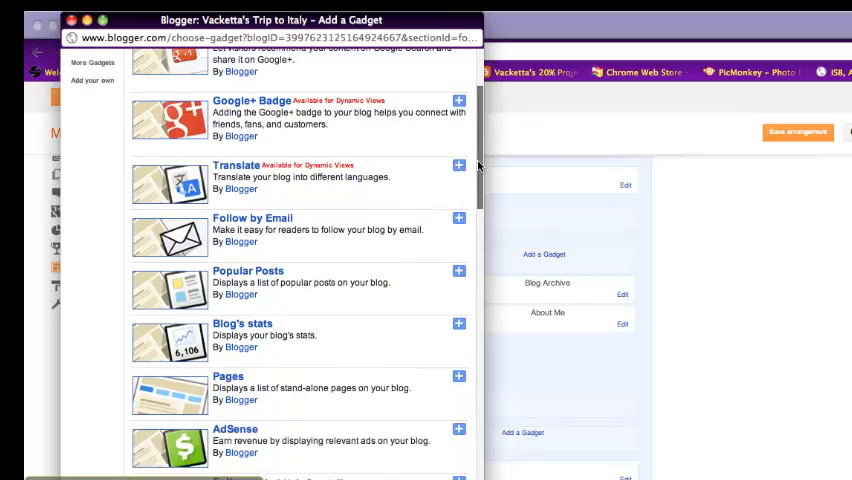
scroll(down, 3)
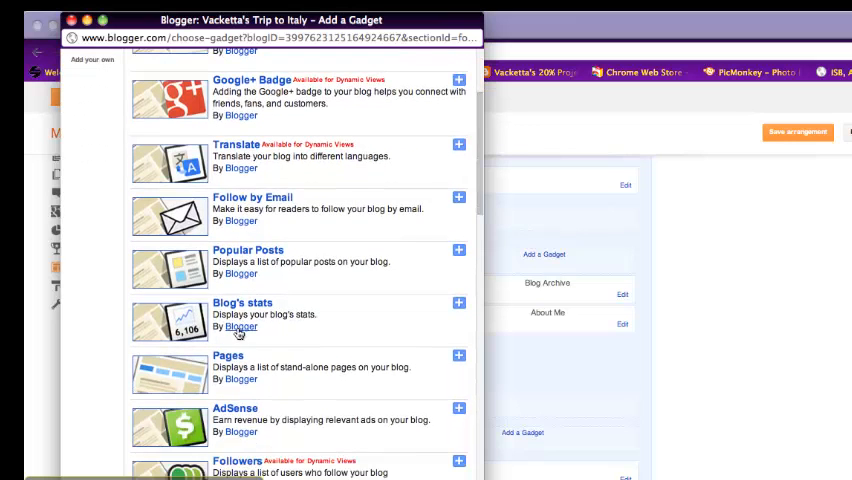
click(458, 303)
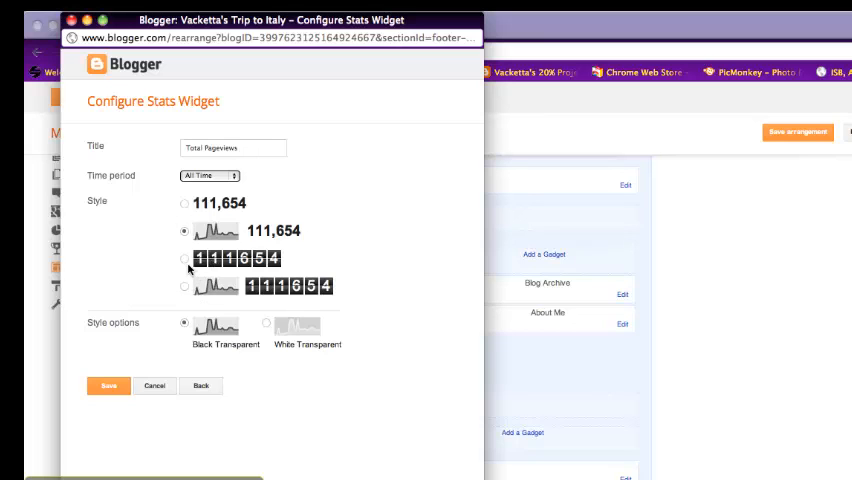
click(184, 258)
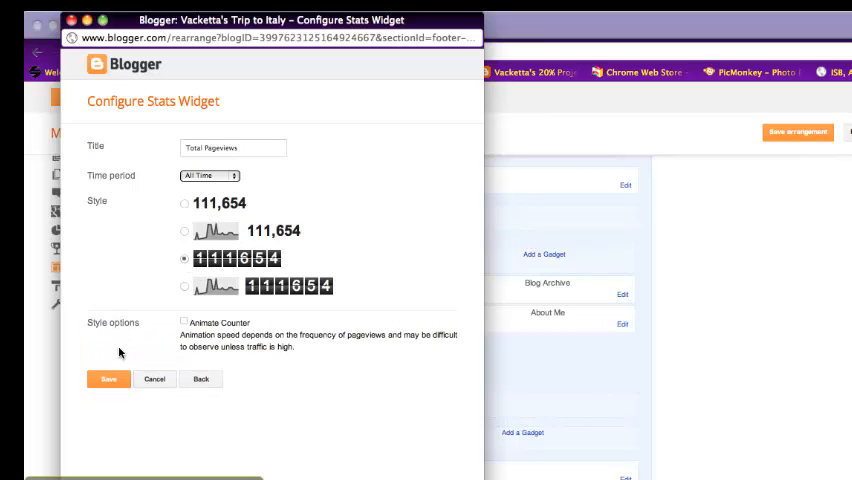
click(108, 379)
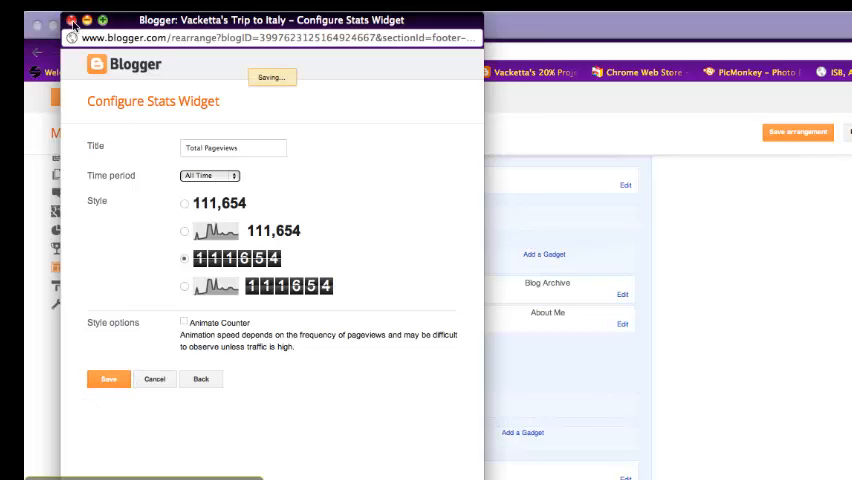
click(108, 379)
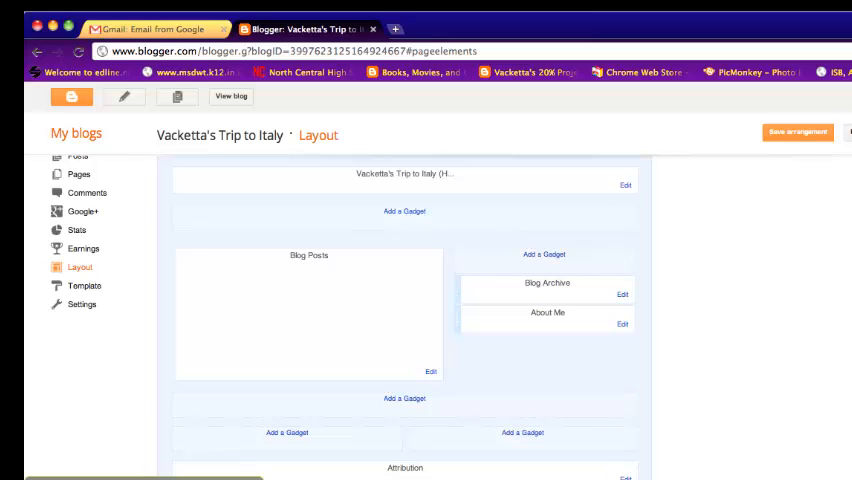
scroll(up, 3)
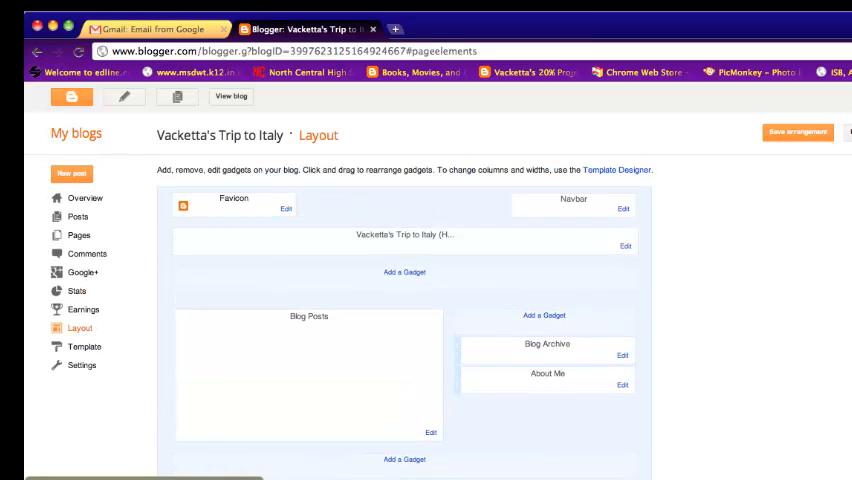